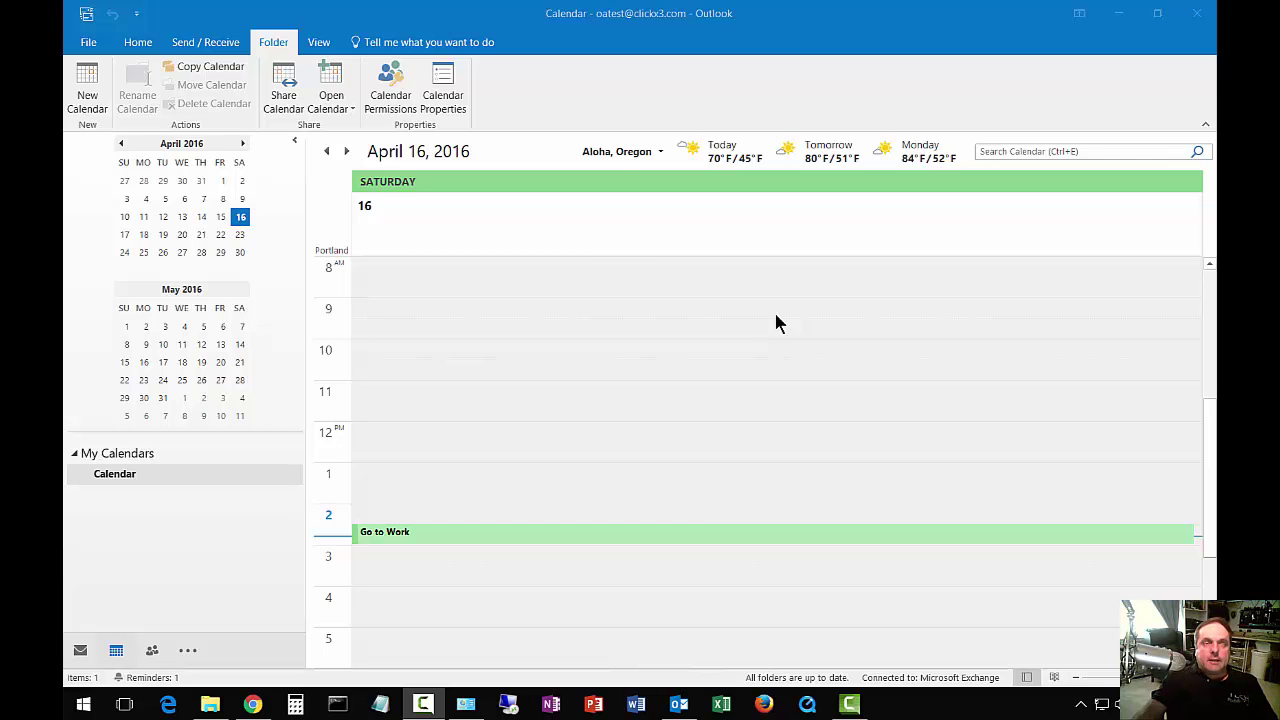
{"action": "mouse_move", "coordinate": [430, 200]}
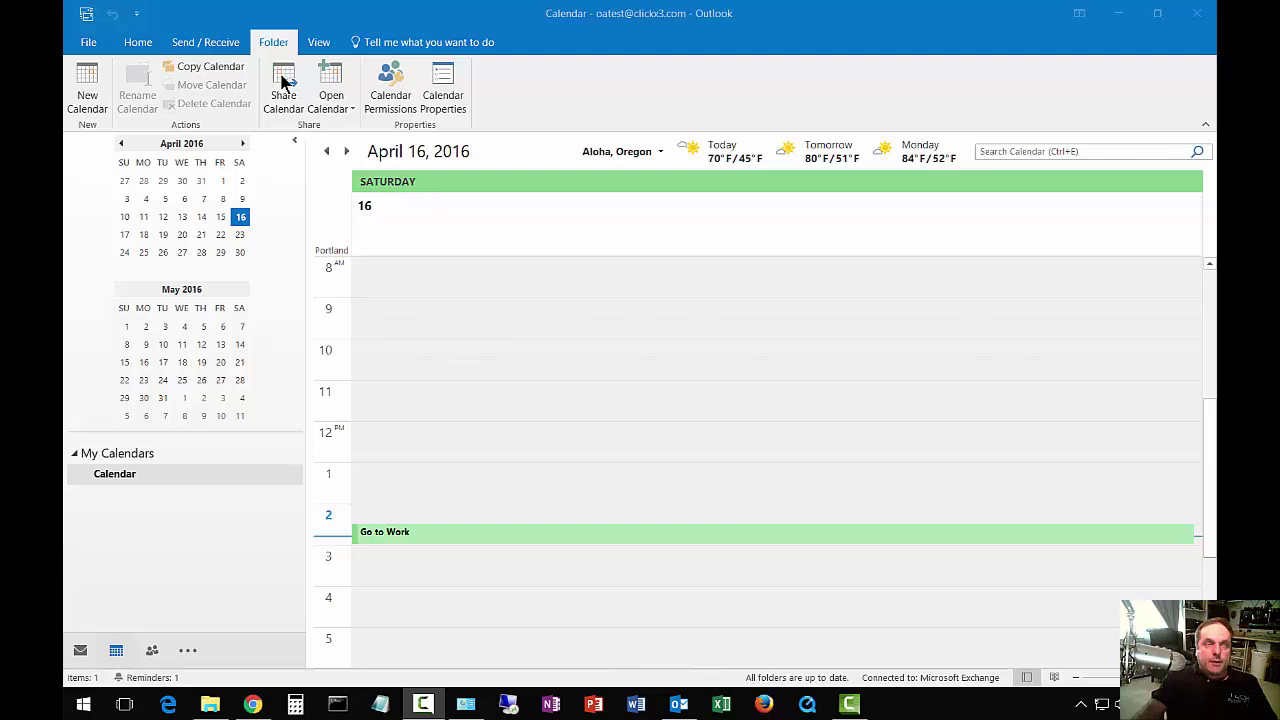
{"action": "mouse_move", "coordinate": [284, 83]}
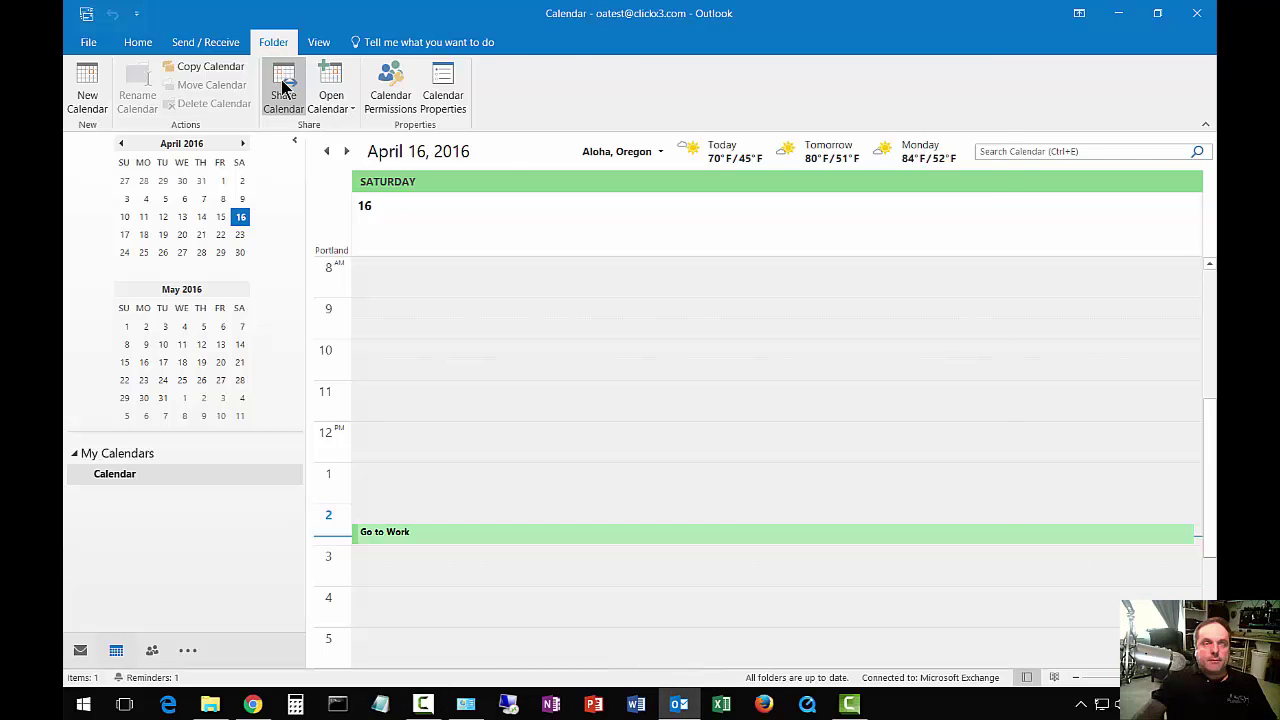
{"action": "left_click", "coordinate": [283, 90]}
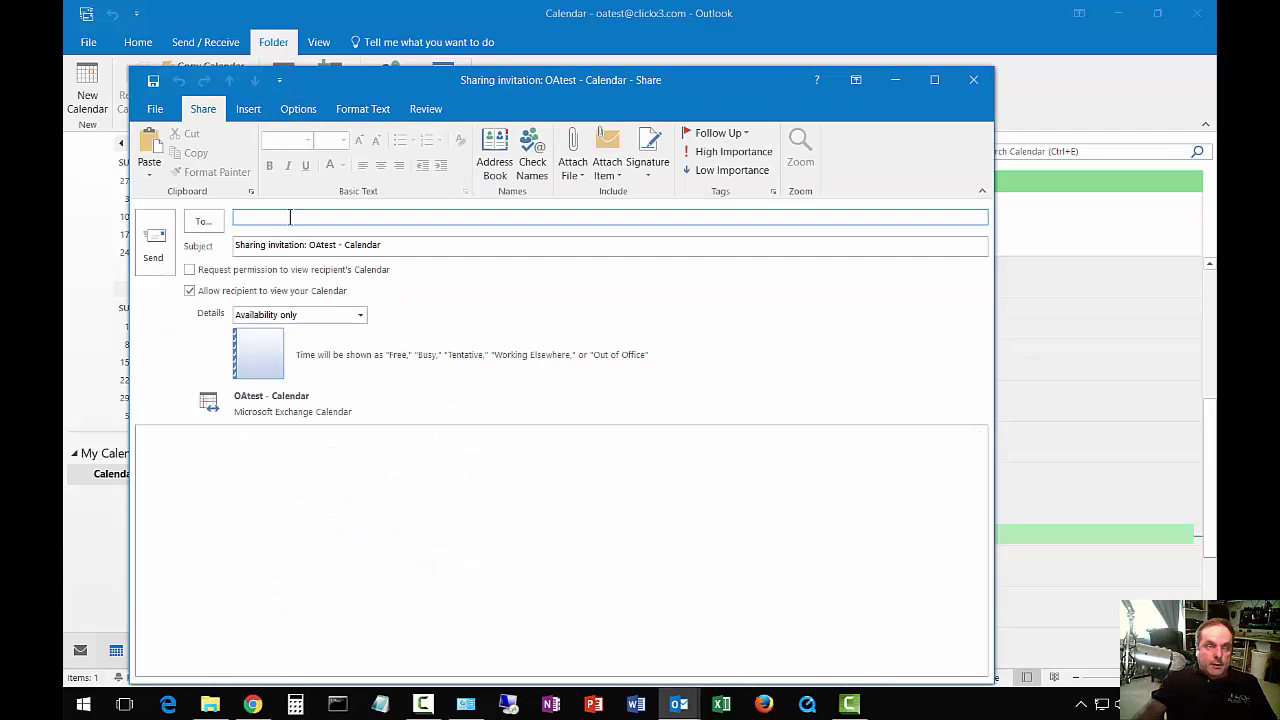
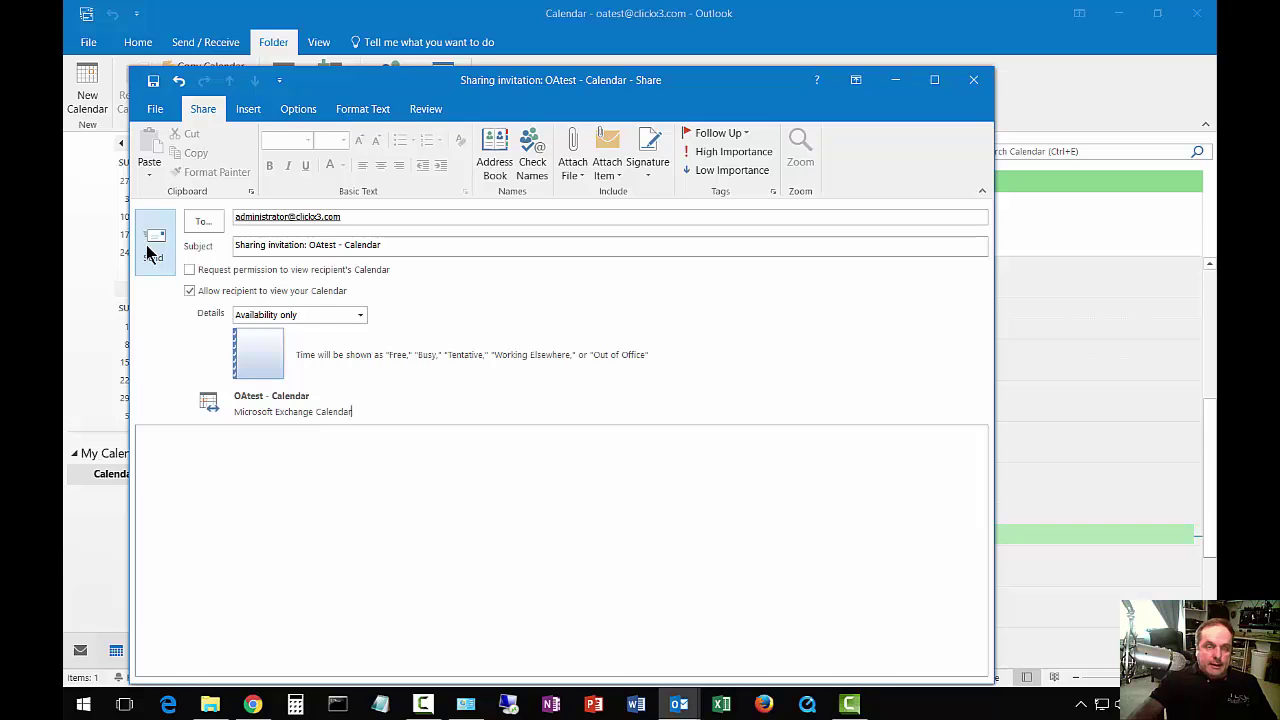
{"action": "mouse_move", "coordinate": [547, 362]}
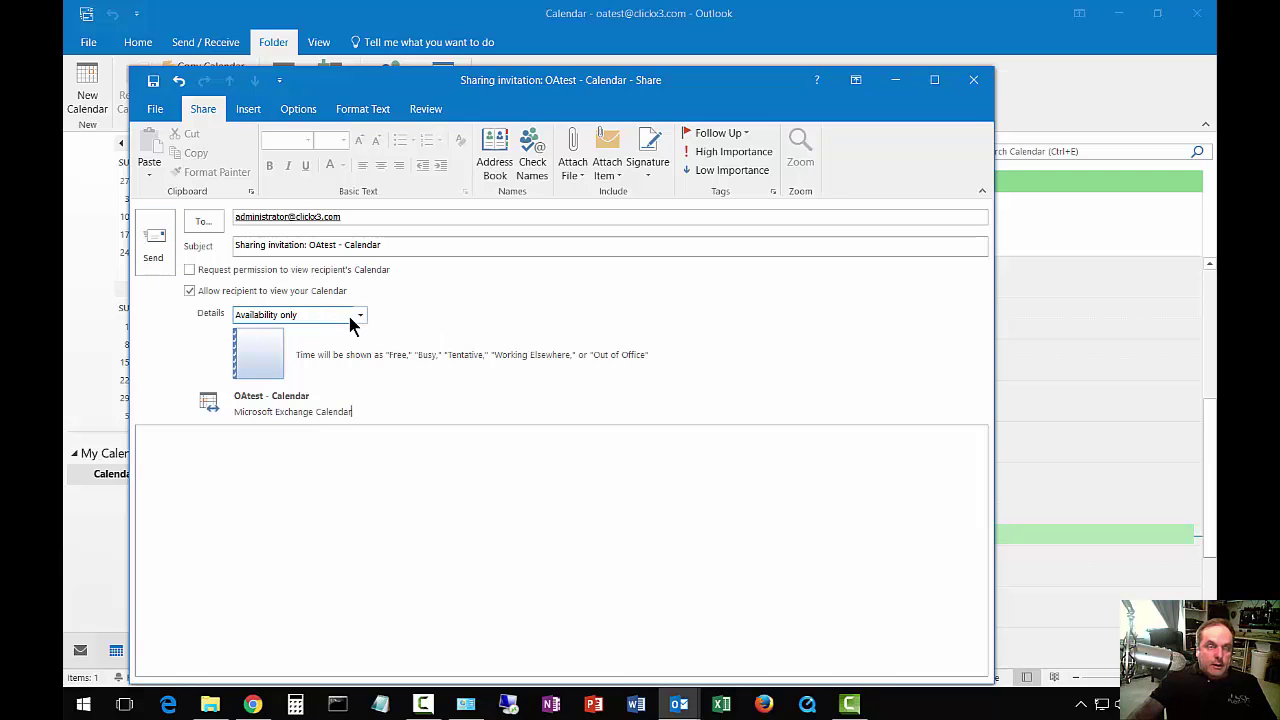
Set the invitation's Details option to Full details
{"action": "left_click", "coordinate": [359, 314]}
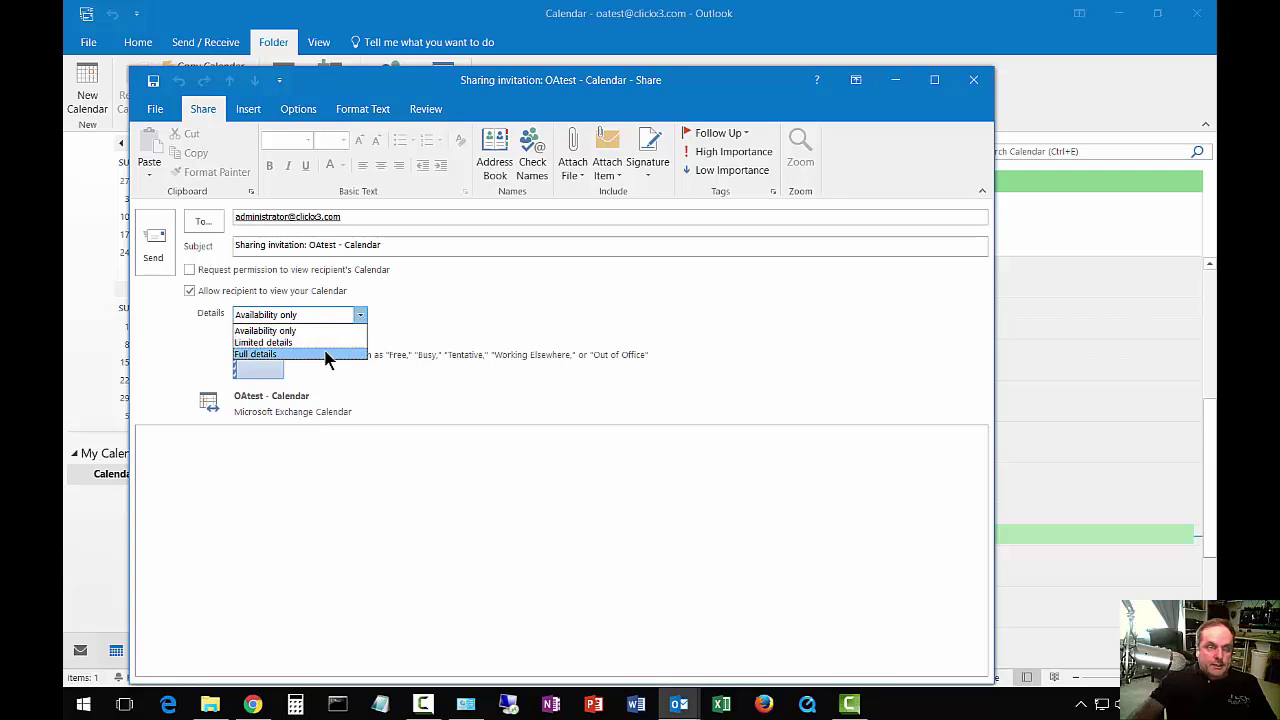
{"action": "left_click", "coordinate": [254, 354]}
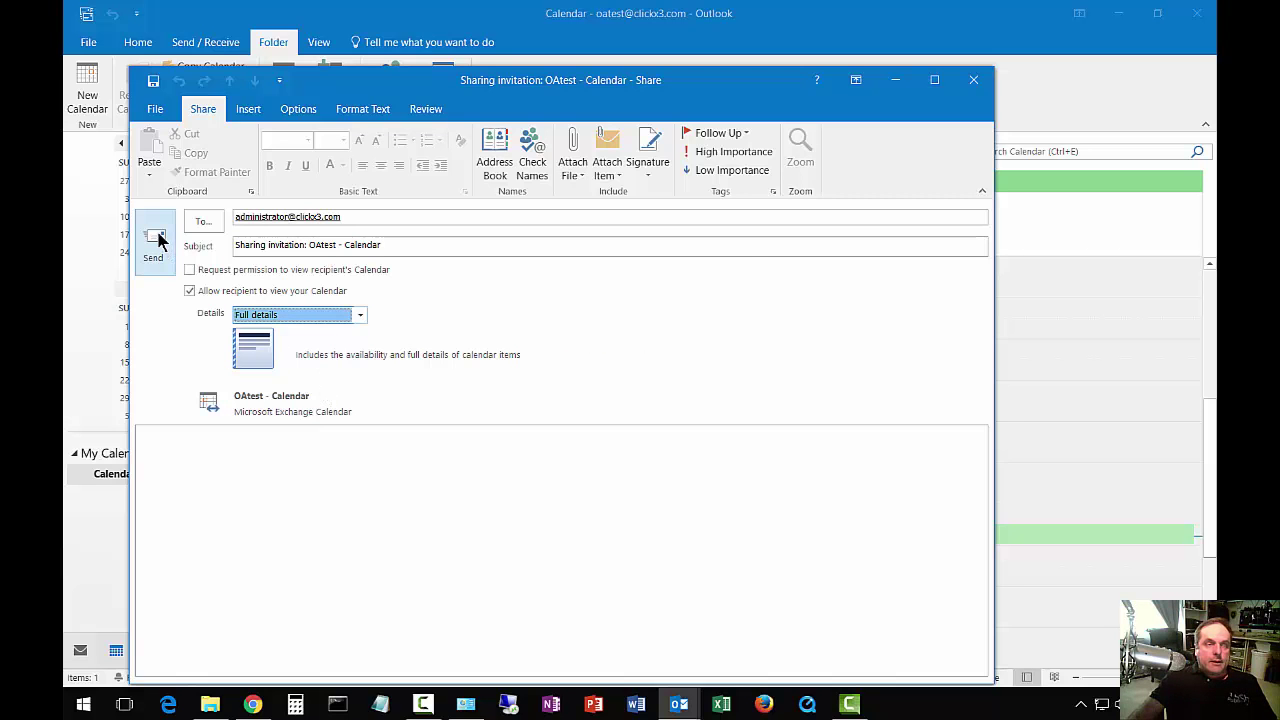
Send the invitation, accepting the switch to e-mailing an OAtest calendar copy instead
{"action": "left_click", "coordinate": [153, 245]}
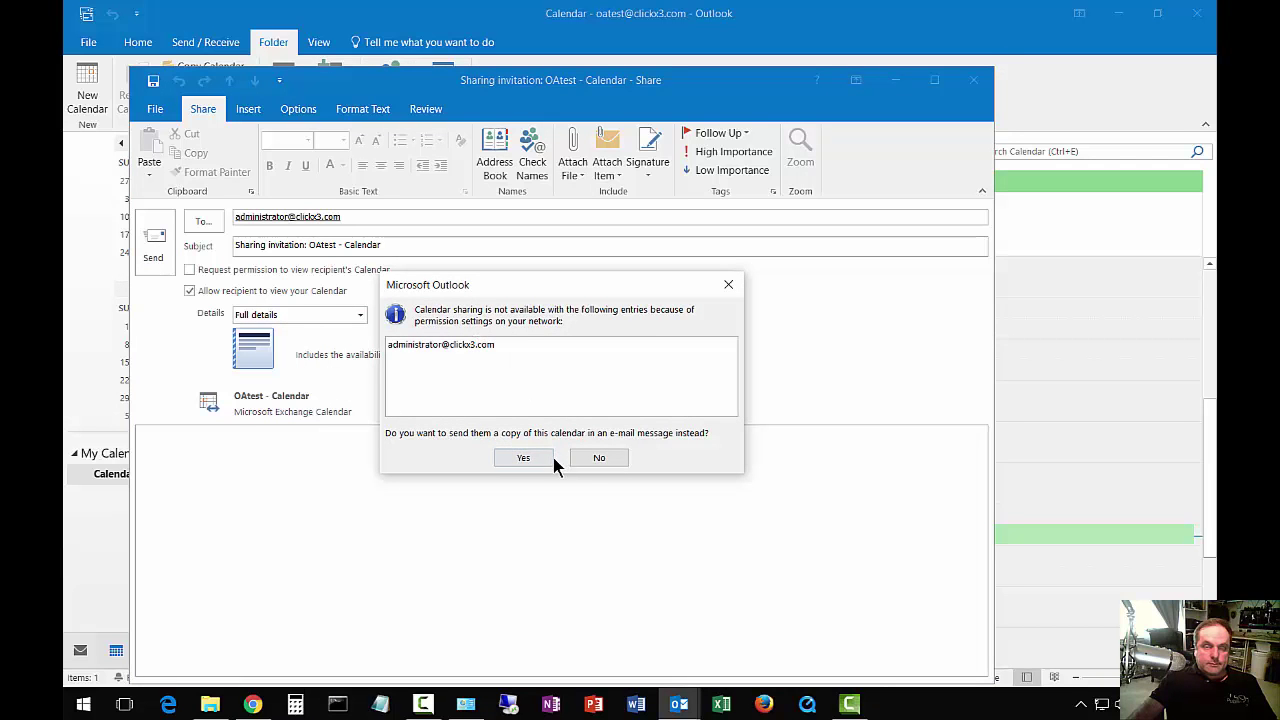
{"action": "left_click", "coordinate": [522, 457]}
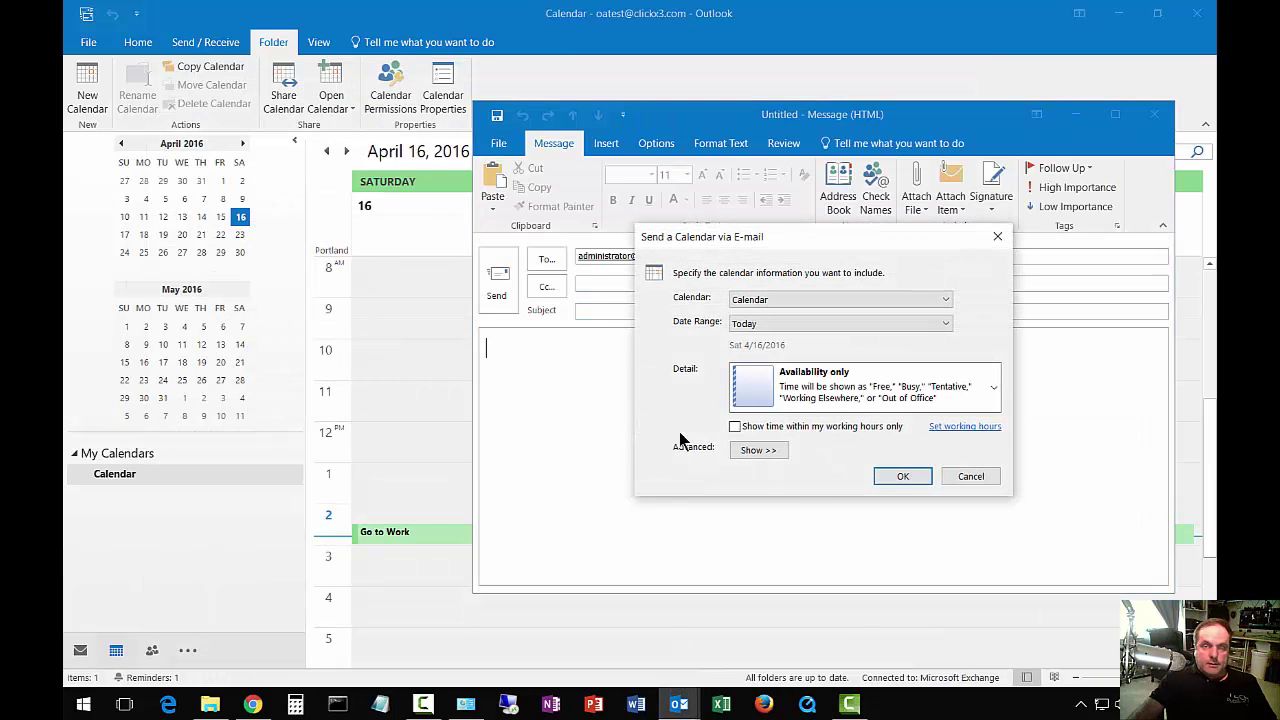
{"action": "left_click", "coordinate": [902, 475]}
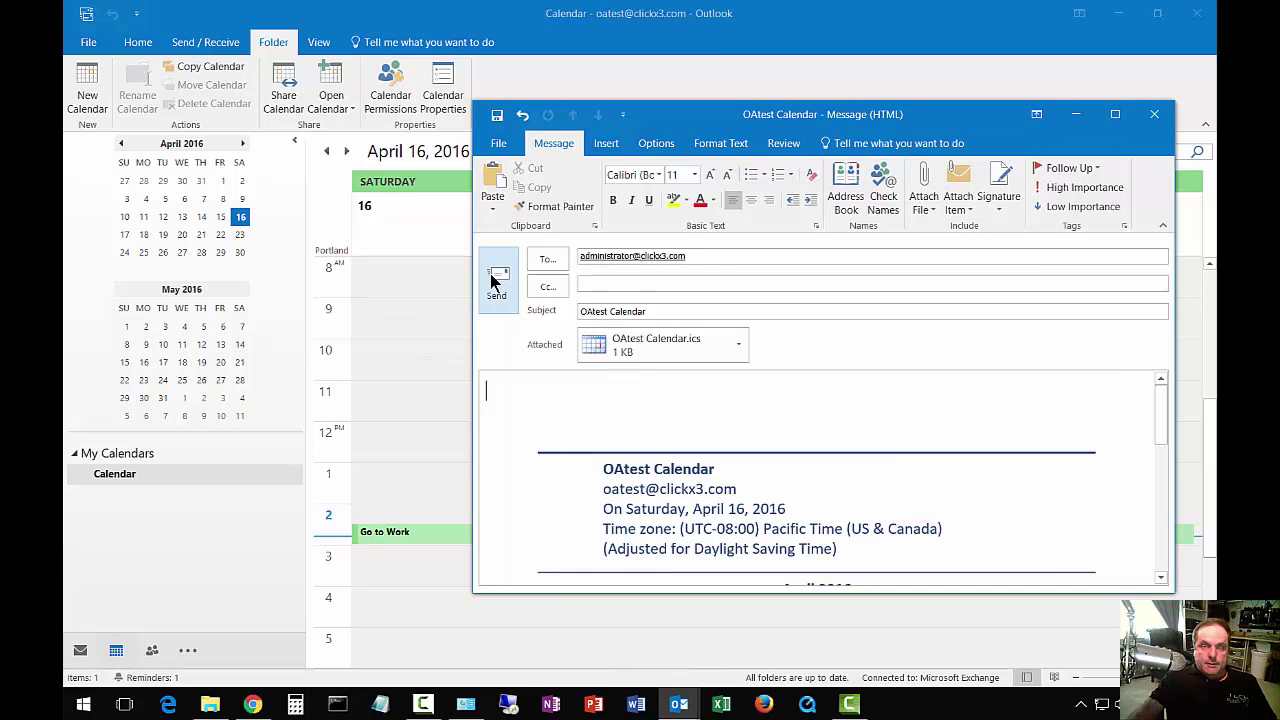
{"action": "left_click", "coordinate": [497, 280]}
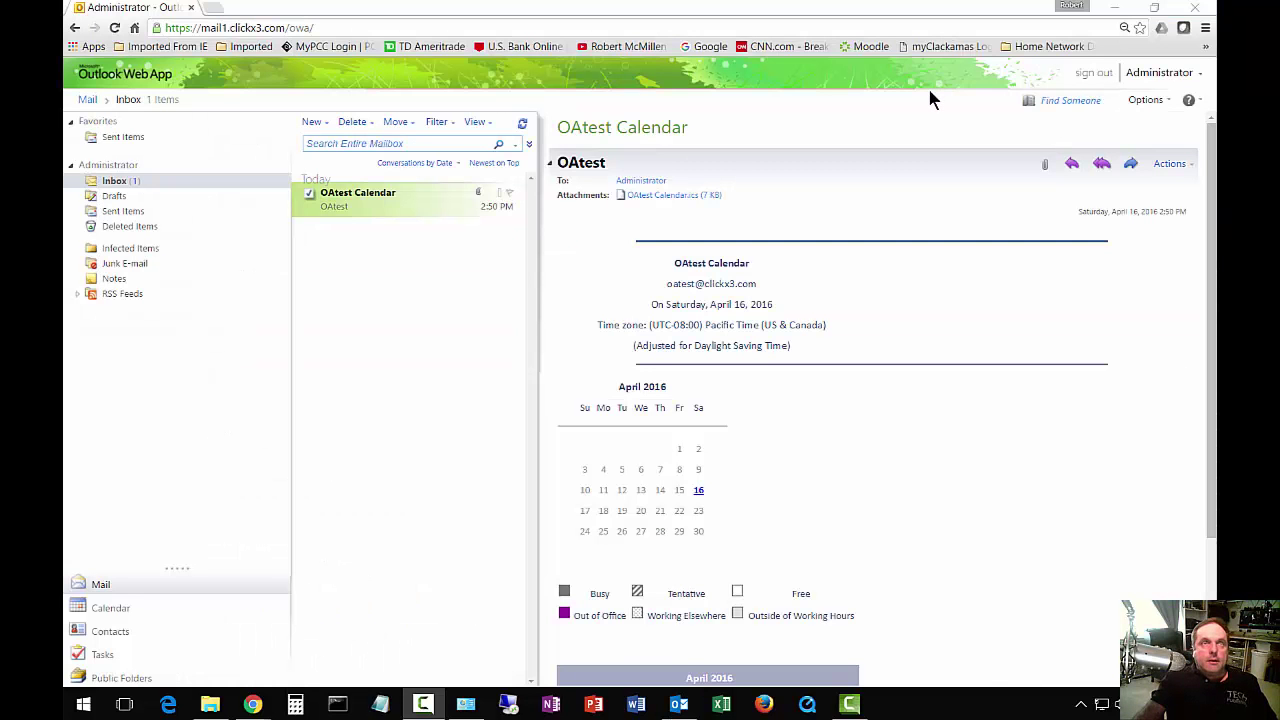
{"action": "mouse_move", "coordinate": [524, 288]}
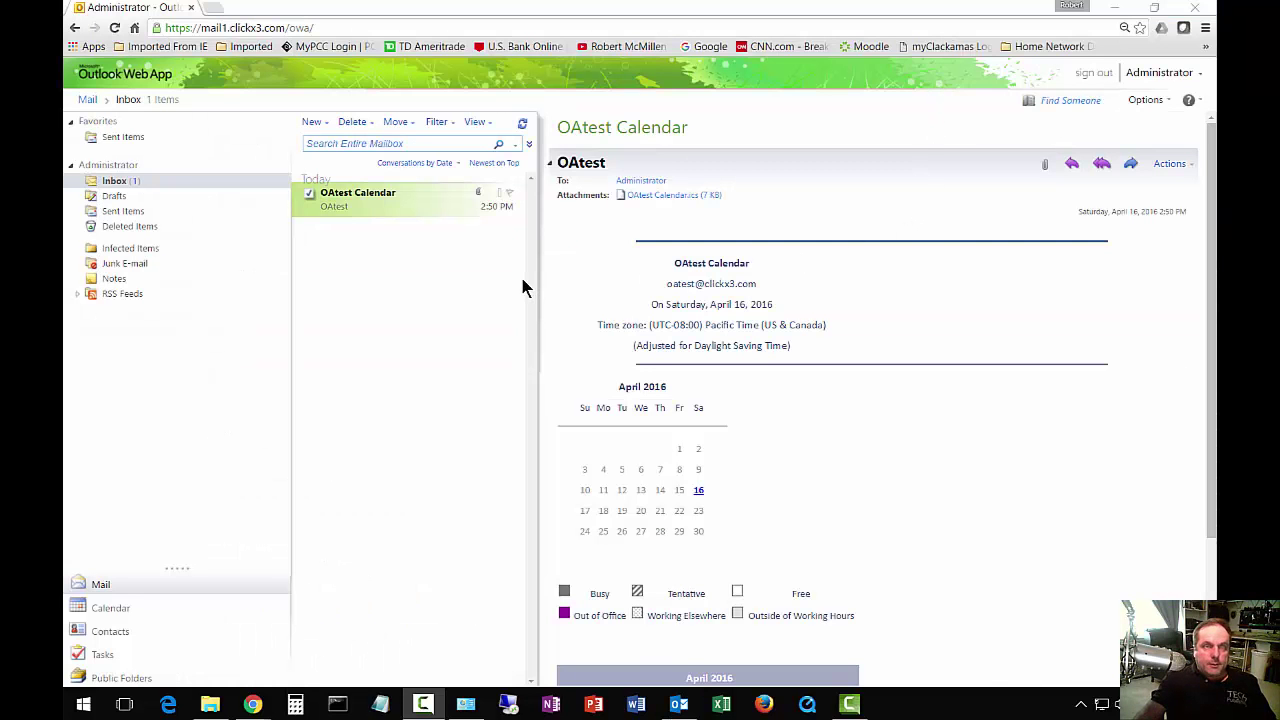
{"action": "mouse_move", "coordinate": [838, 297]}
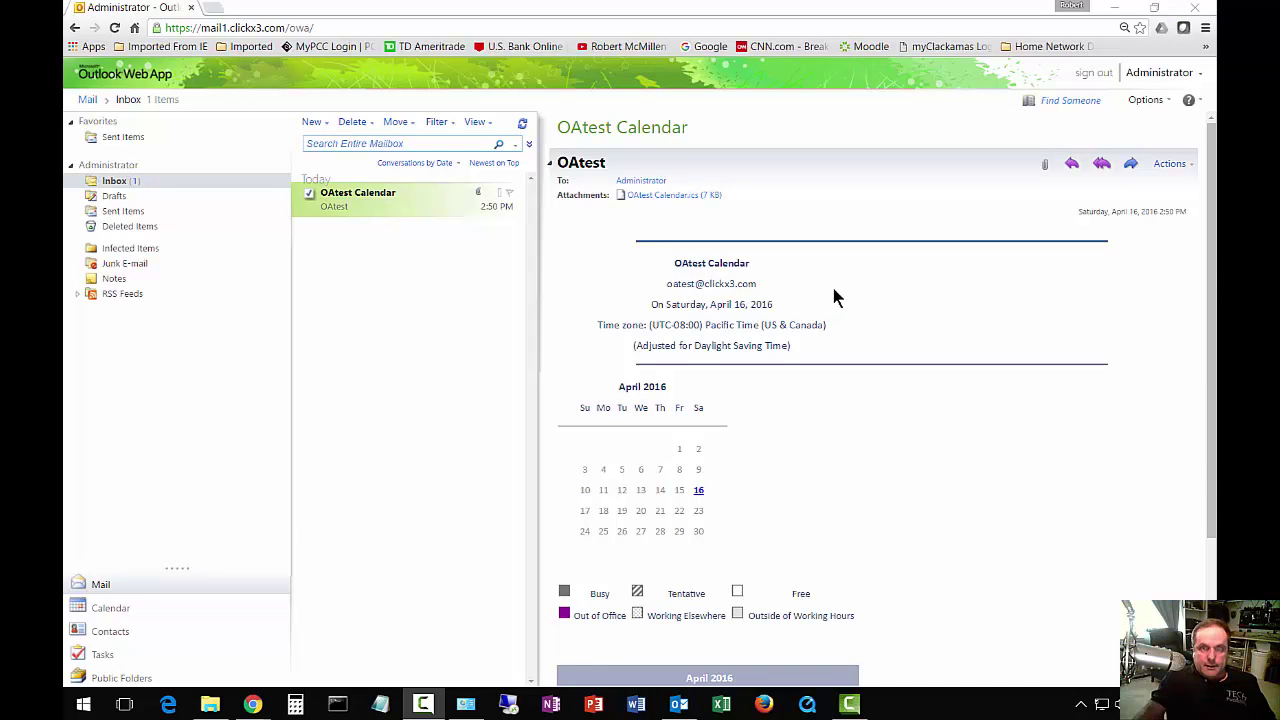
{"action": "mouse_move", "coordinate": [835, 380]}
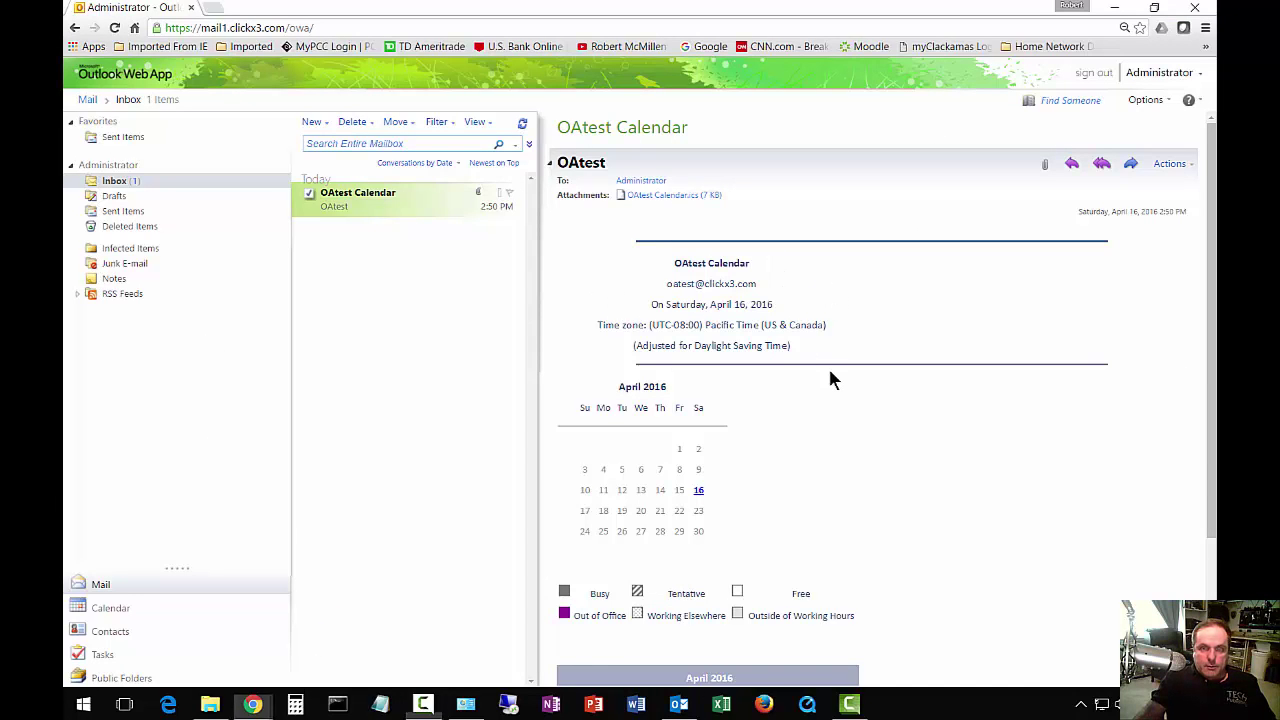
Scroll through the April 2016 OAtest calendar in the received message
{"action": "scroll", "scroll_direction": "down", "scroll_amount": 3}
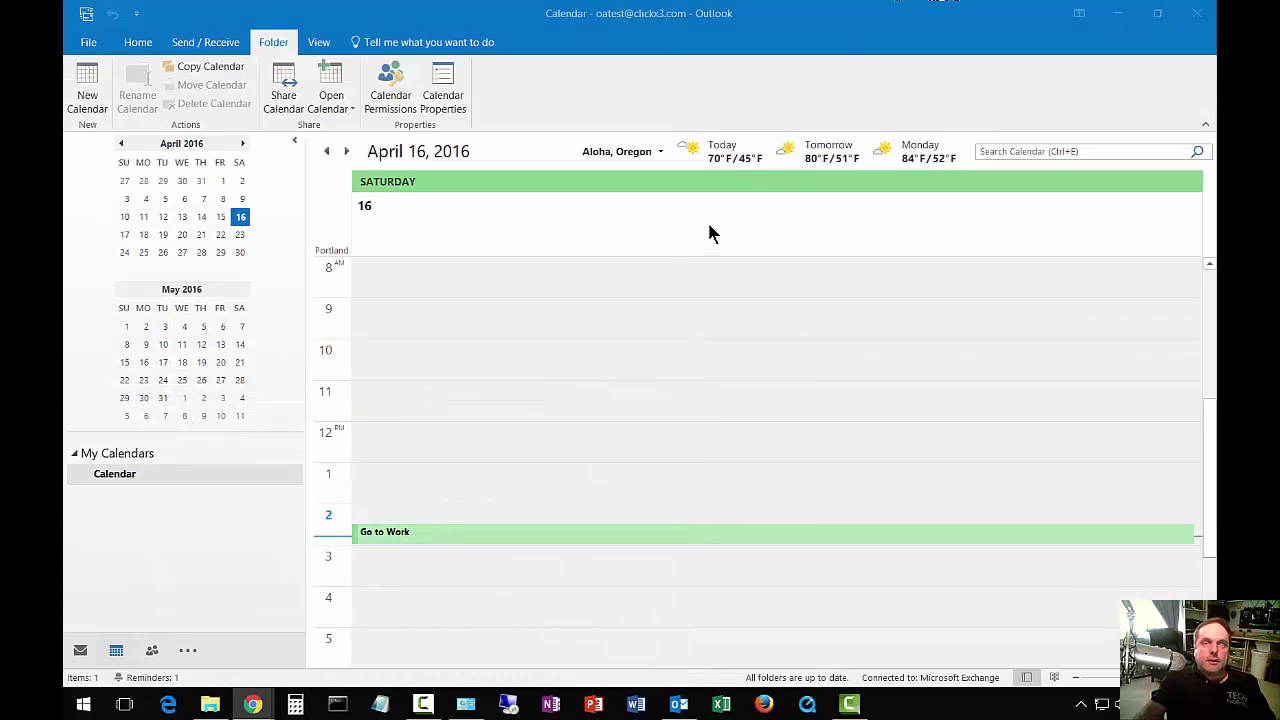
{"action": "mouse_move", "coordinate": [720, 304]}
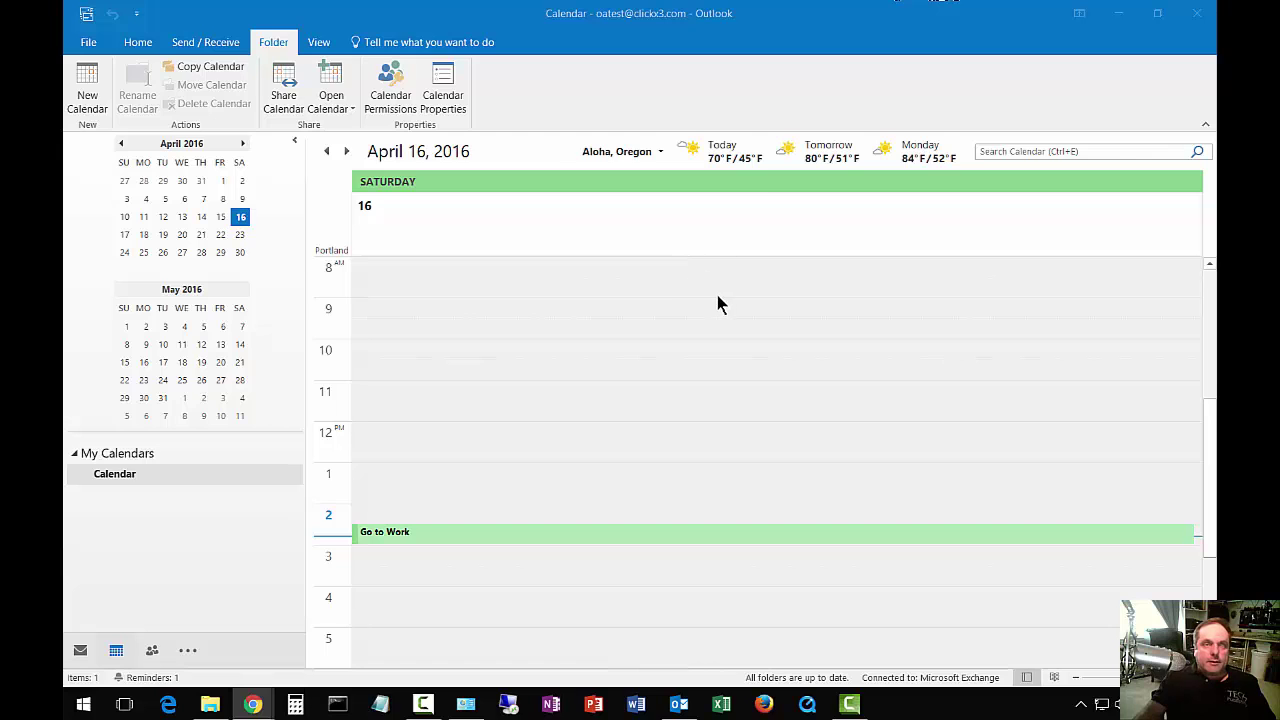